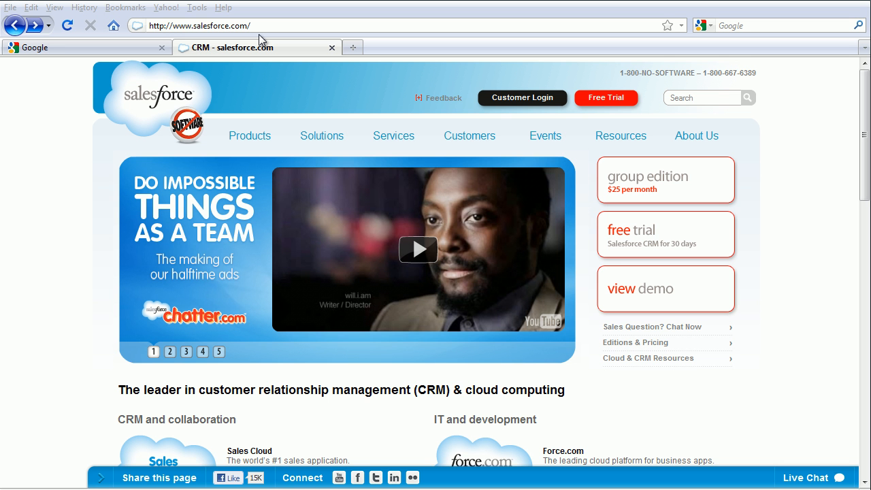
{"action": "mouse_move", "coordinate": [196, 38]}
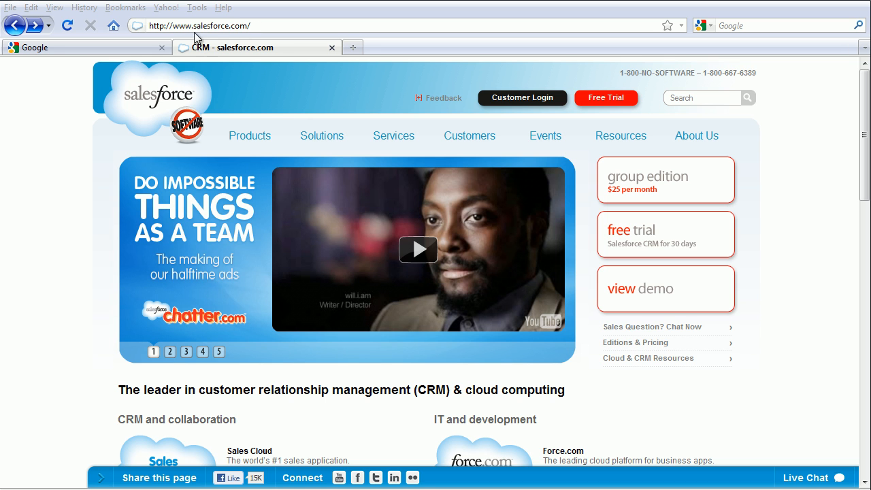
{"action": "mouse_move", "coordinate": [513, 102]}
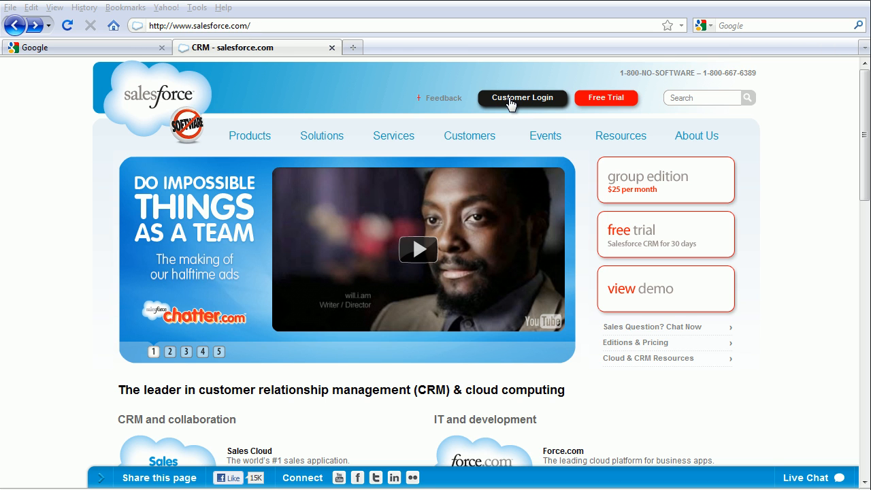
{"action": "left_click", "coordinate": [522, 97]}
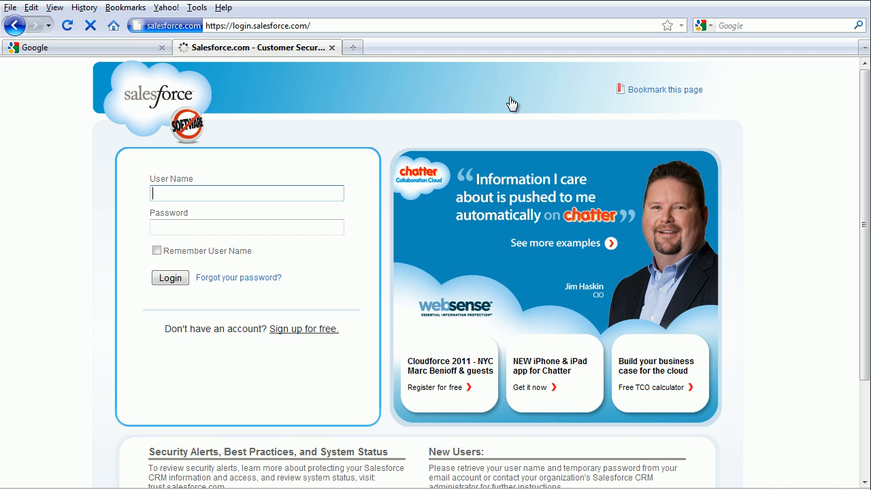
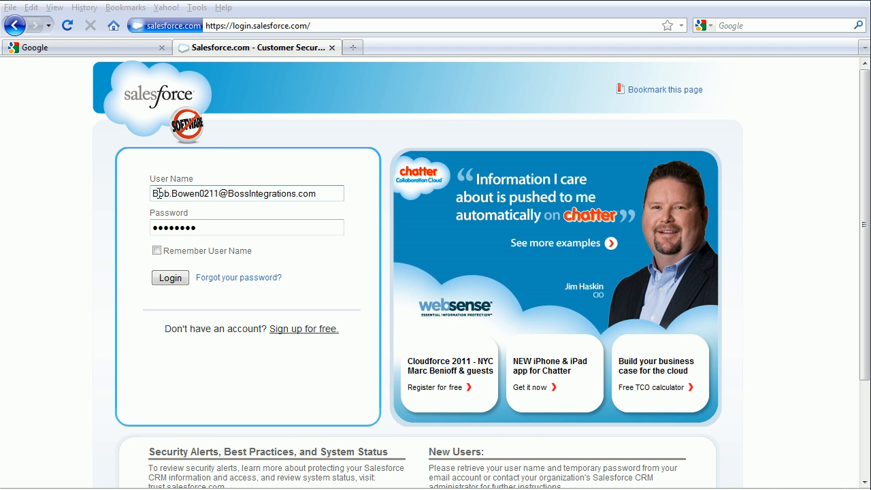
{"action": "left_click", "coordinate": [246, 227]}
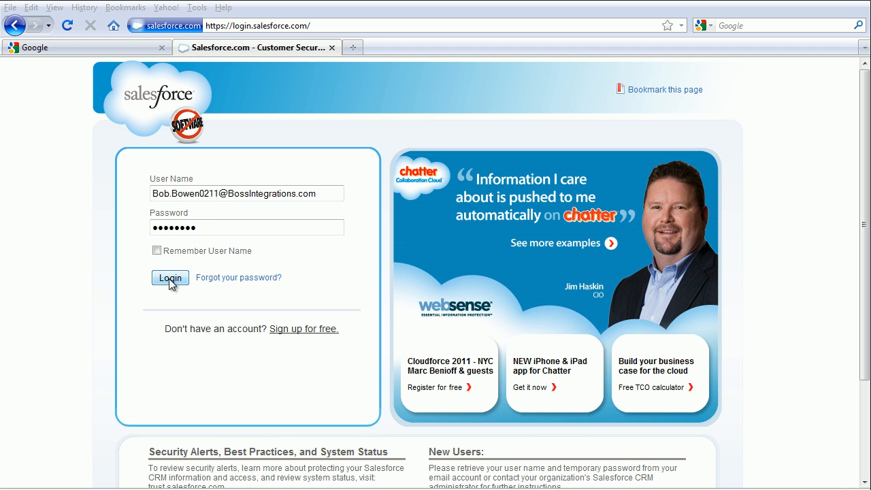
{"action": "left_click", "coordinate": [169, 277]}
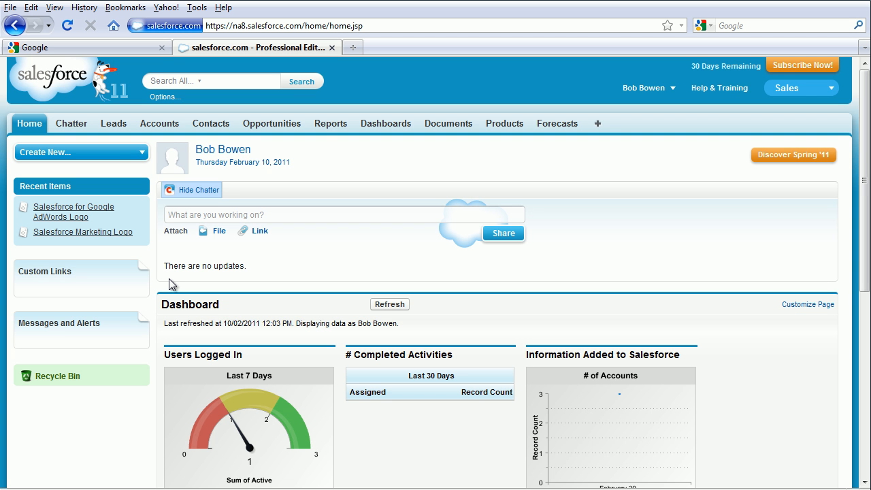
- List My Accounts on the Accounts tab, showing Acme, Global Media and salesforce.com
{"action": "left_click", "coordinate": [159, 124]}
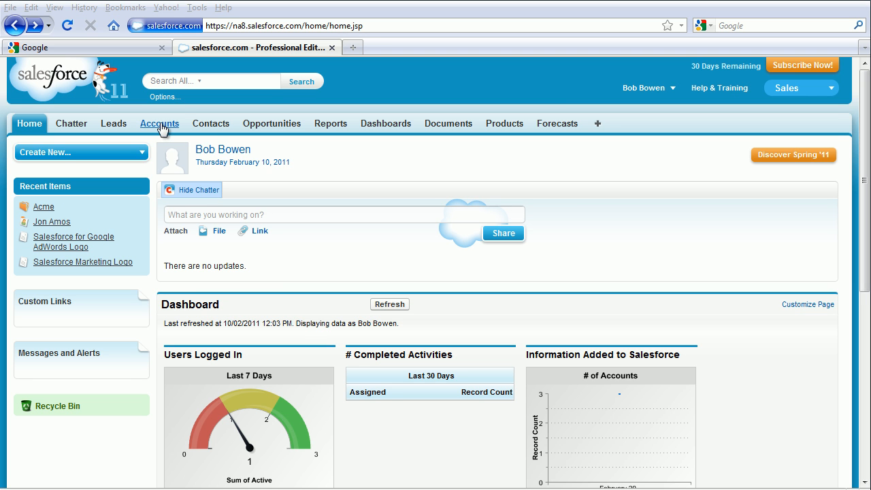
{"action": "left_click", "coordinate": [159, 123]}
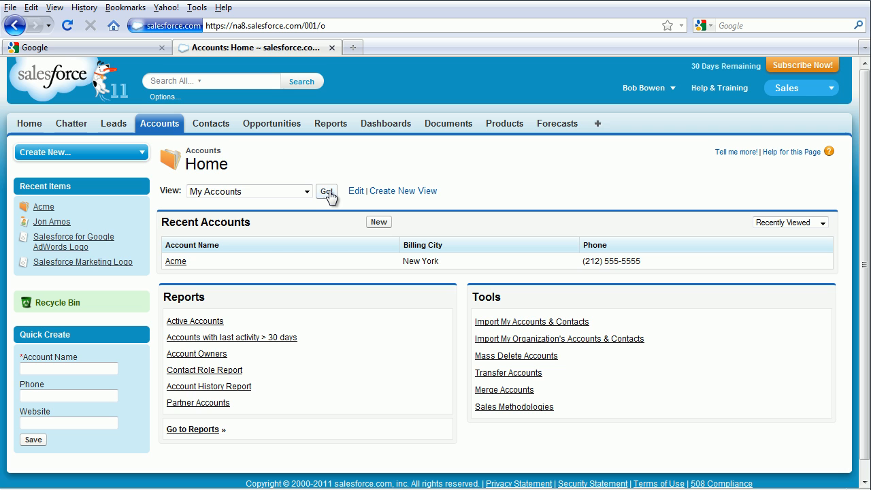
{"action": "left_click", "coordinate": [327, 191]}
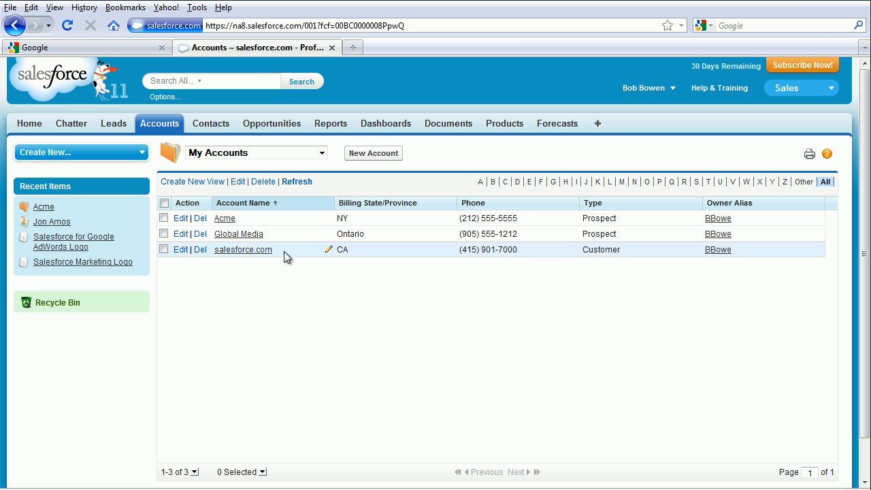
{"action": "mouse_move", "coordinate": [253, 212]}
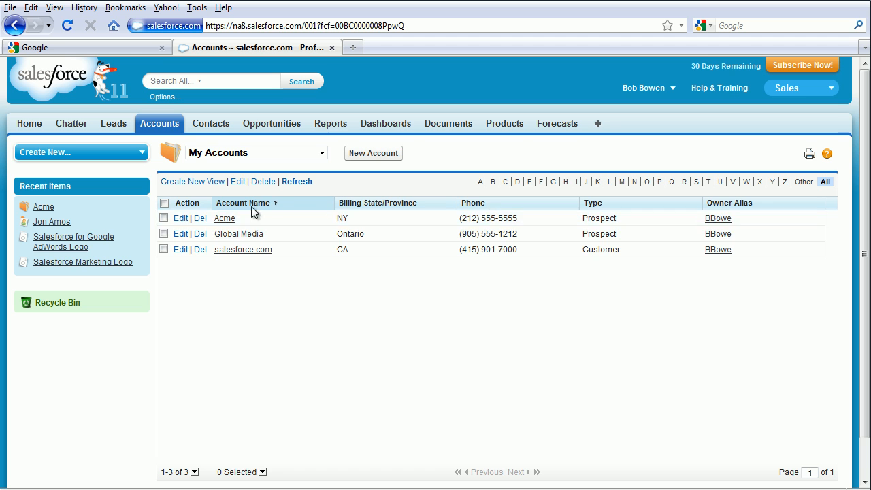
{"action": "mouse_move", "coordinate": [208, 197]}
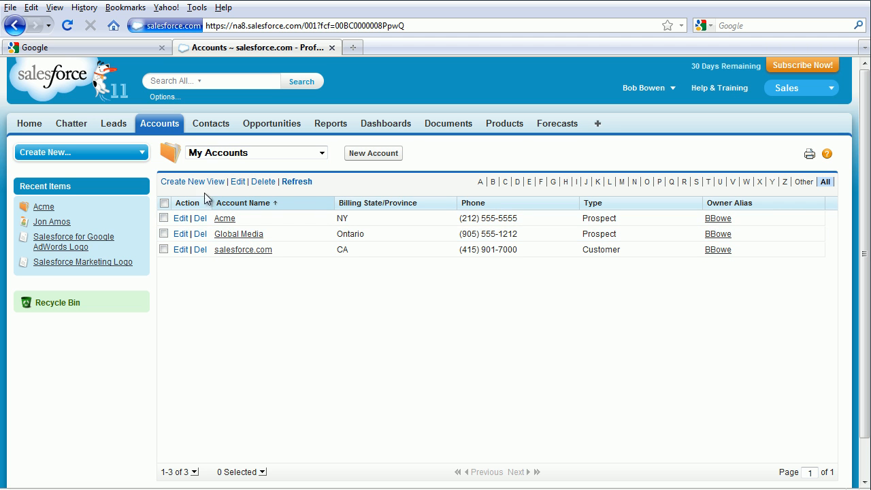
{"action": "mouse_move", "coordinate": [192, 182]}
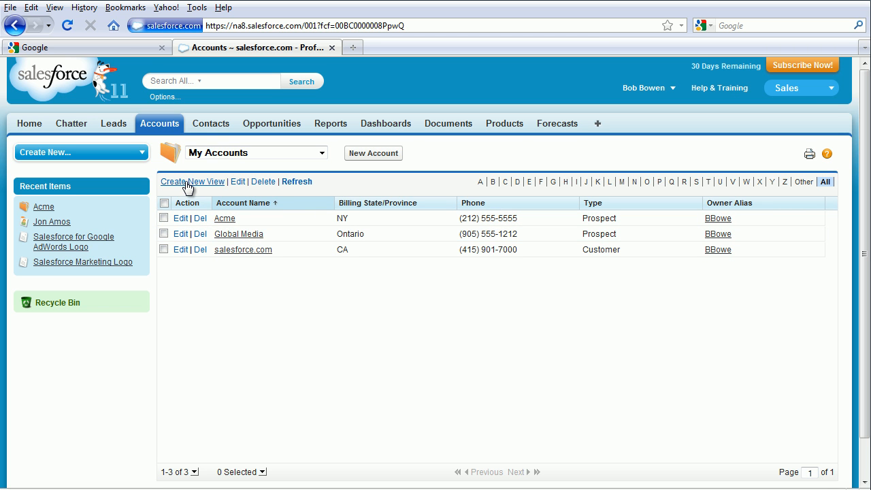
- Start a new account view named 'Account View 1' with unique name Account_View_1
{"action": "left_click", "coordinate": [192, 181]}
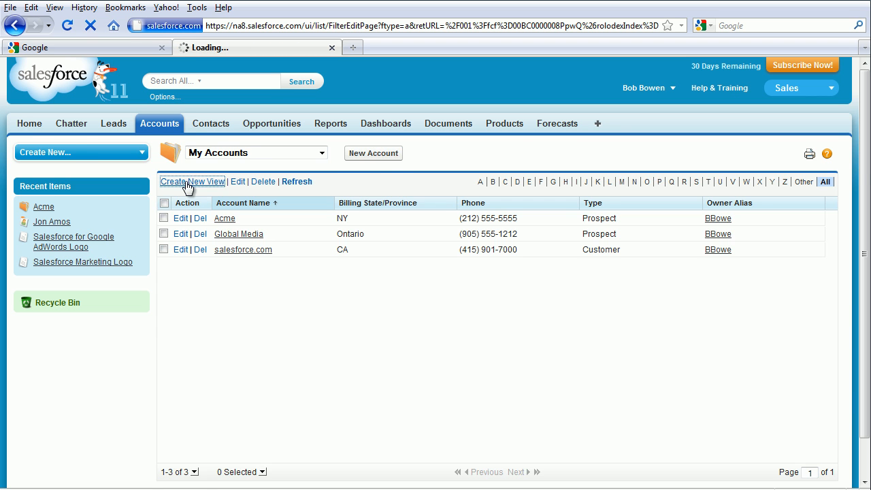
{"action": "left_click", "coordinate": [192, 181]}
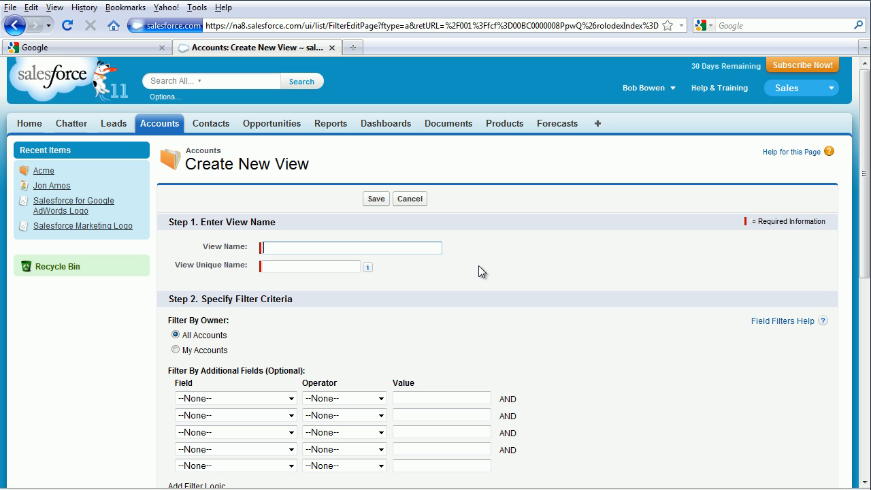
{"action": "type", "text": "Account"}
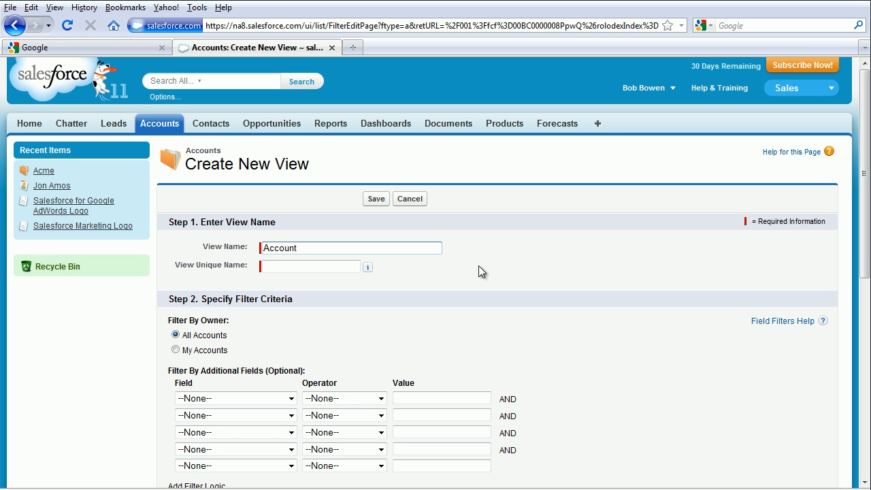
{"action": "type", "text": "View 1"}
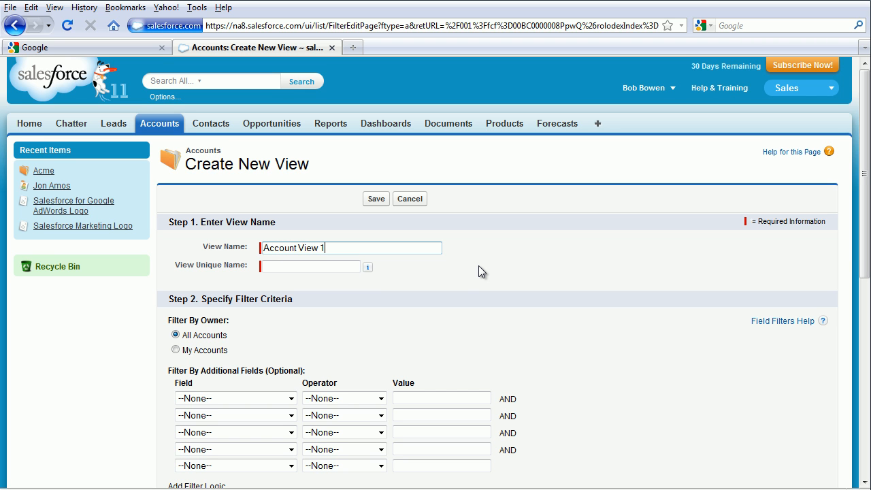
{"action": "left_click", "coordinate": [310, 267]}
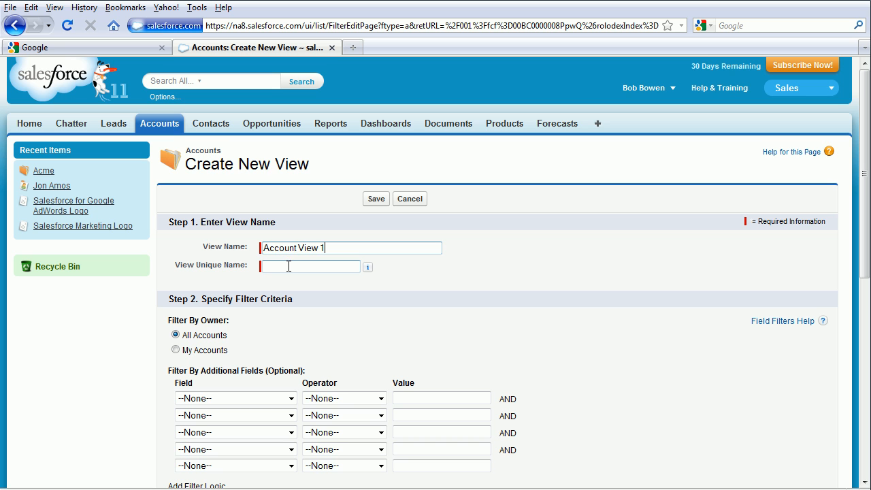
{"action": "left_click", "coordinate": [309, 266]}
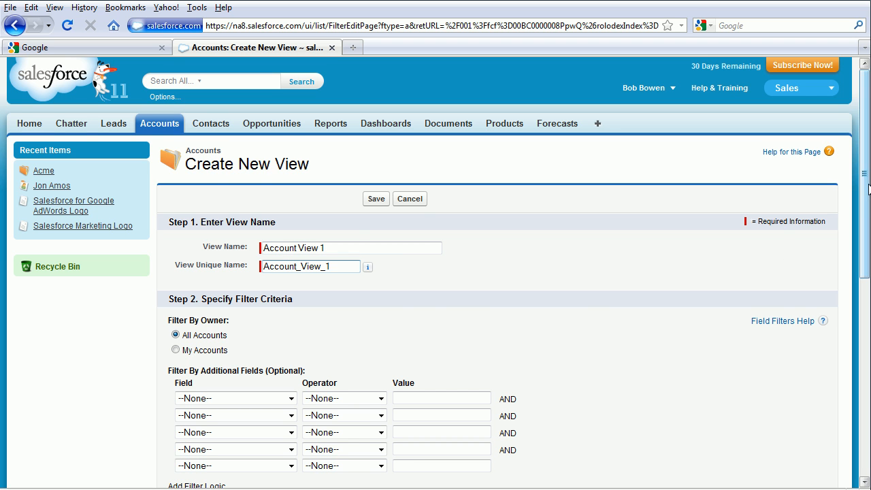
- Save Account View 1 with account name, billing street, city, state and phone columns
{"action": "scroll", "scroll_direction": "down", "scroll_amount": 3}
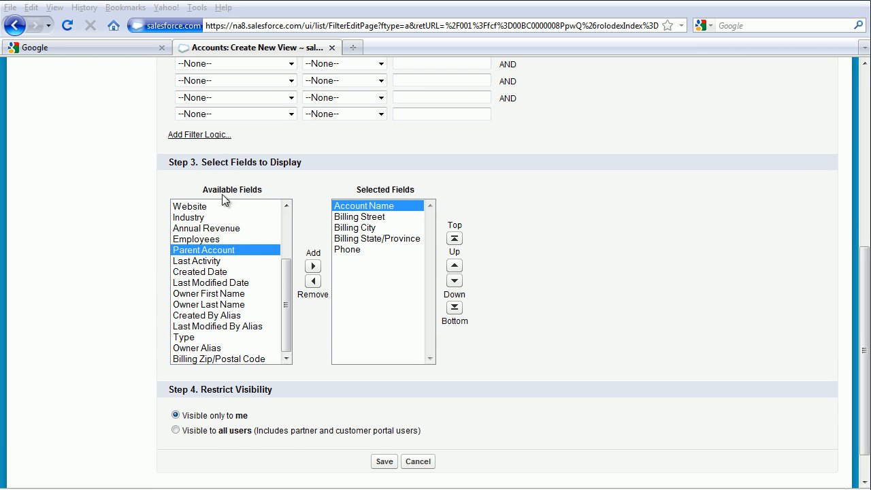
{"action": "mouse_move", "coordinate": [179, 275]}
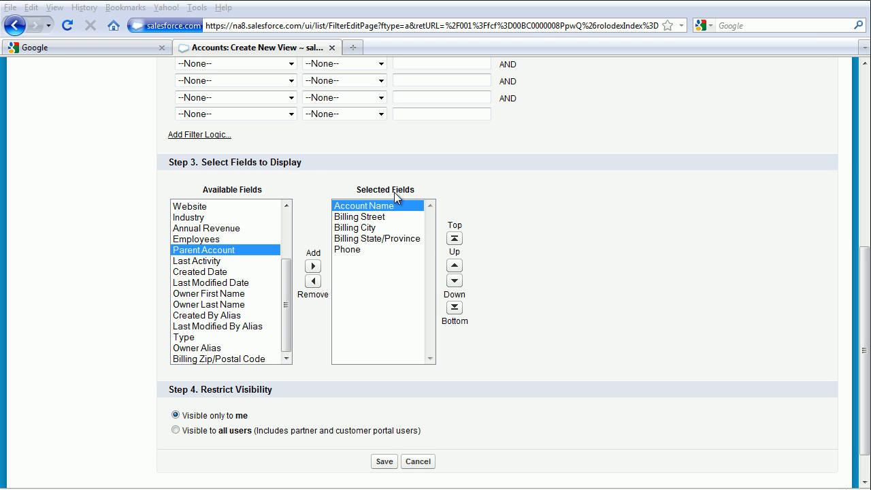
{"action": "mouse_move", "coordinate": [385, 224]}
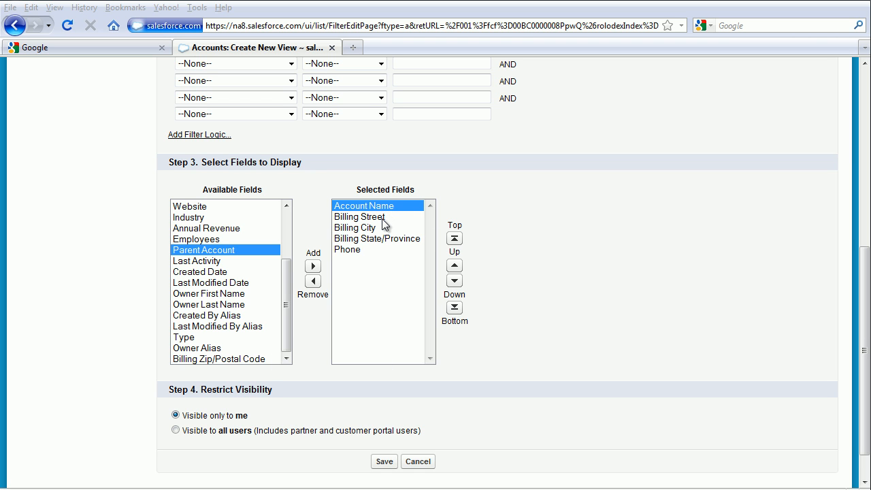
{"action": "mouse_move", "coordinate": [376, 247]}
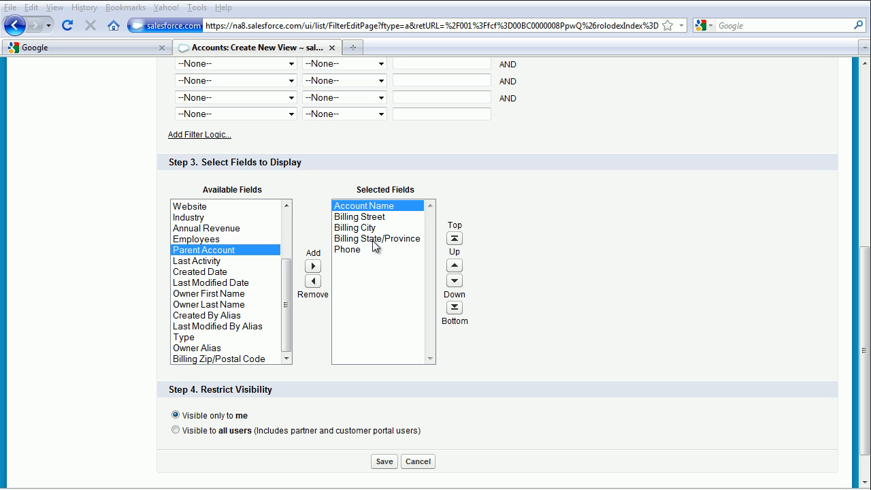
{"action": "mouse_move", "coordinate": [370, 258]}
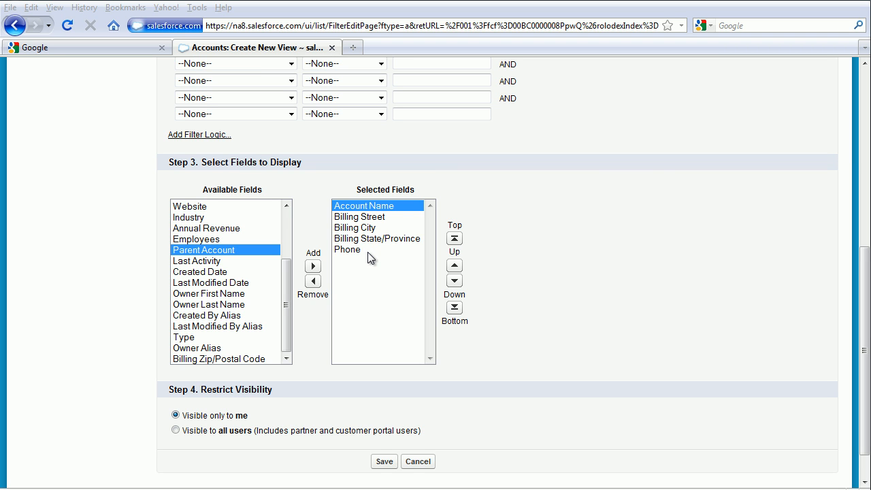
{"action": "mouse_move", "coordinate": [391, 461]}
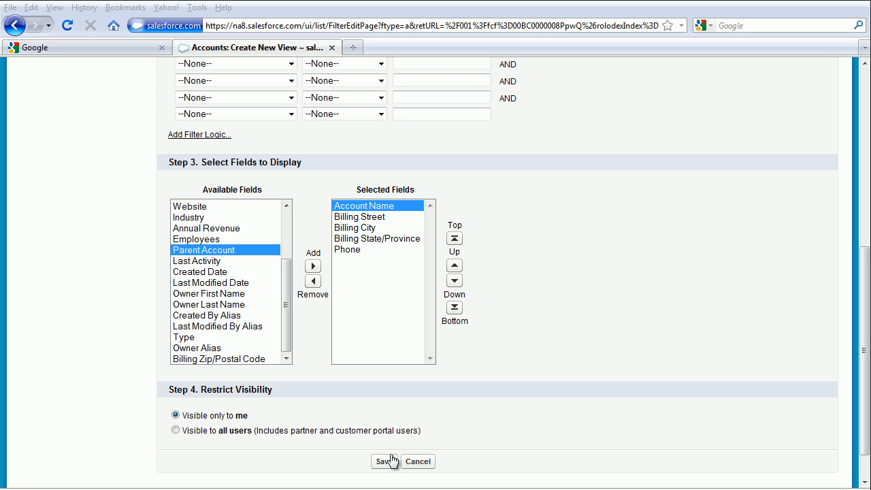
{"action": "left_click", "coordinate": [385, 462]}
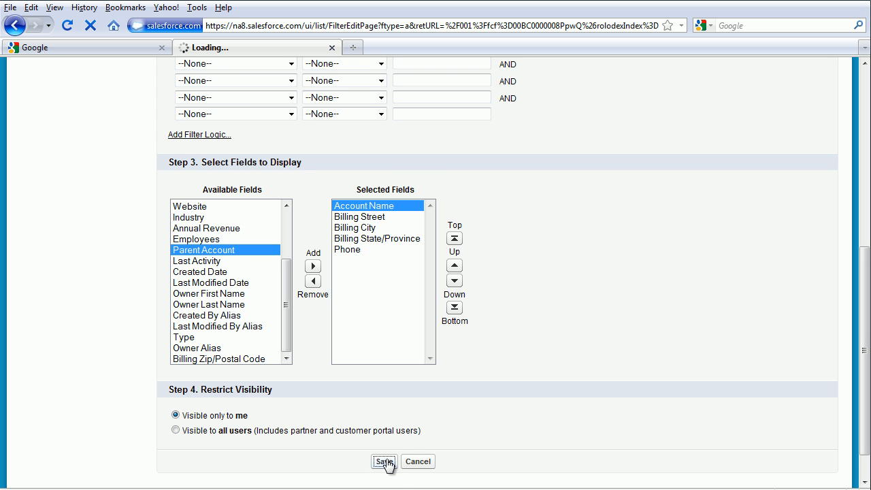
{"action": "left_click", "coordinate": [384, 461]}
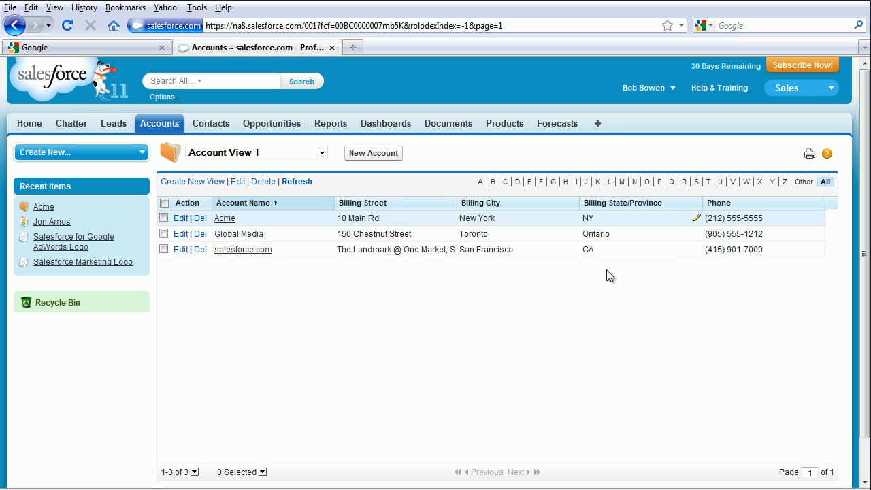
{"action": "mouse_move", "coordinate": [738, 329]}
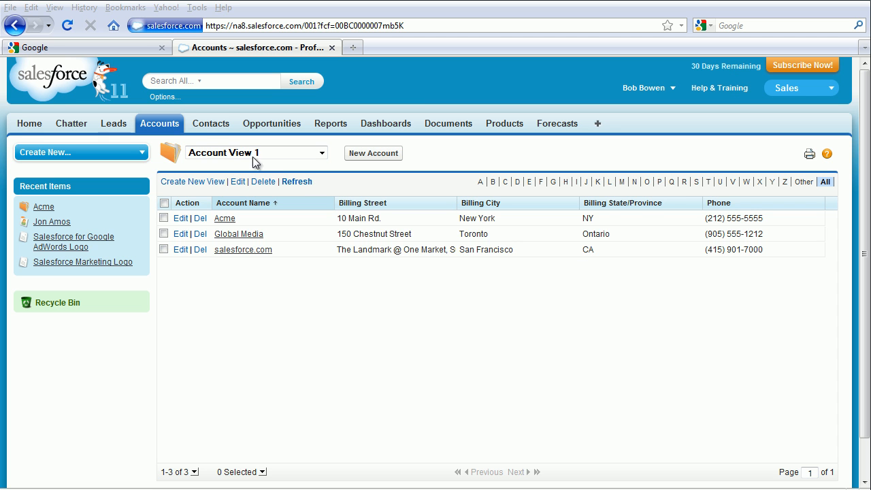
{"action": "left_click", "coordinate": [210, 124]}
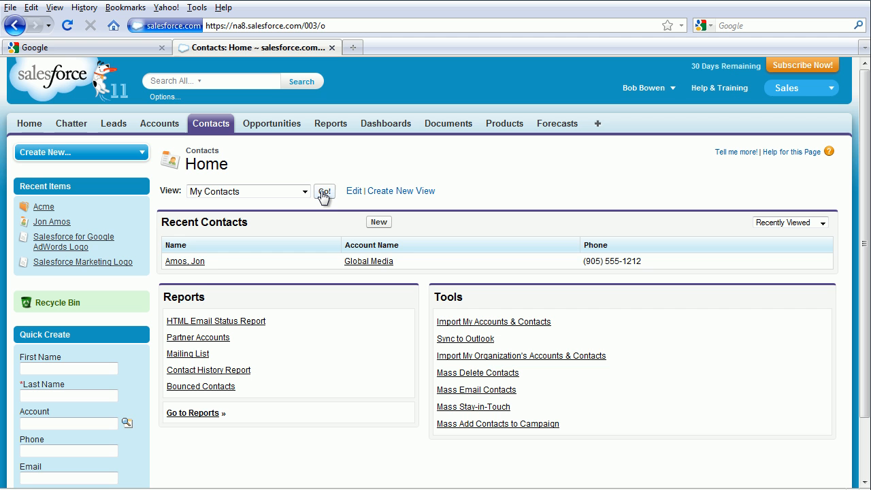
- Display the seven contacts in My Contacts and start a new contact view
{"action": "left_click", "coordinate": [325, 191]}
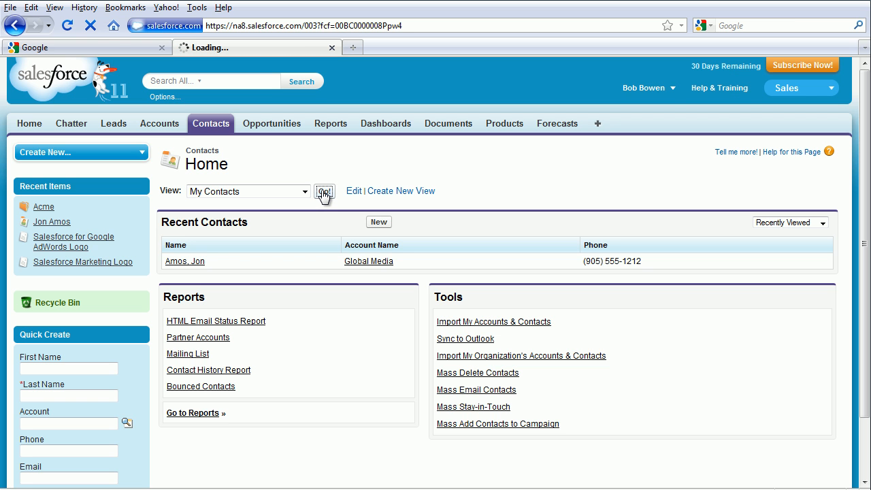
{"action": "left_click", "coordinate": [325, 191]}
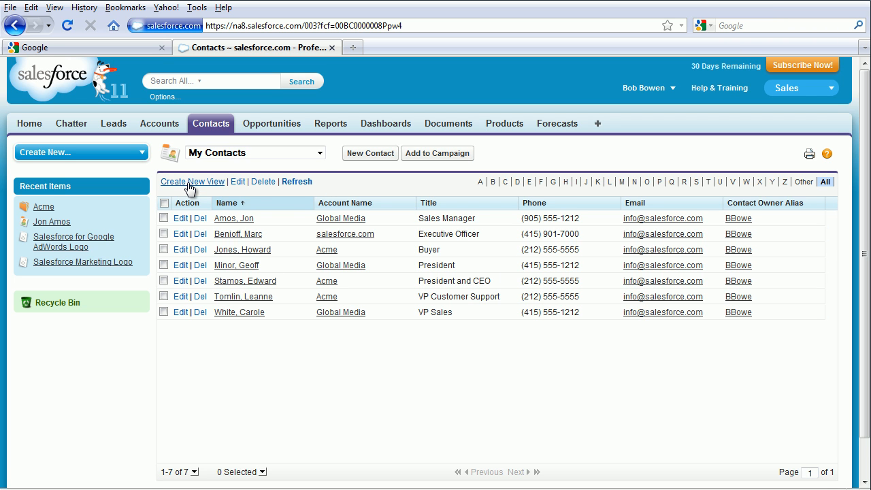
{"action": "left_click", "coordinate": [192, 181]}
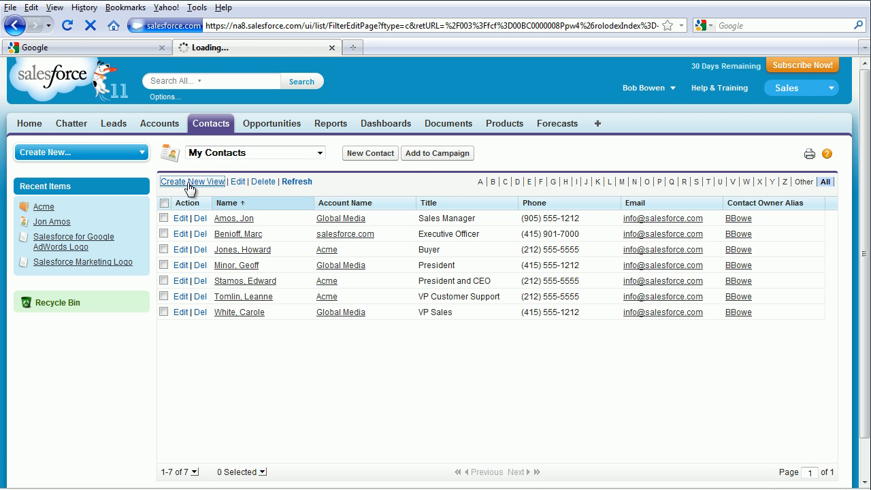
- Name the contact view 'Contacts View 1' with unique name Contacts_View_1
{"action": "left_click", "coordinate": [193, 181]}
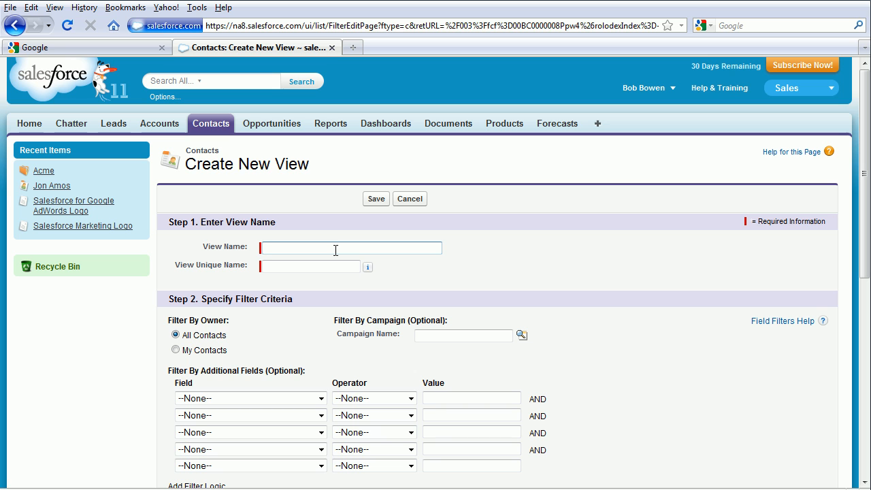
{"action": "type", "text": "Contacts"}
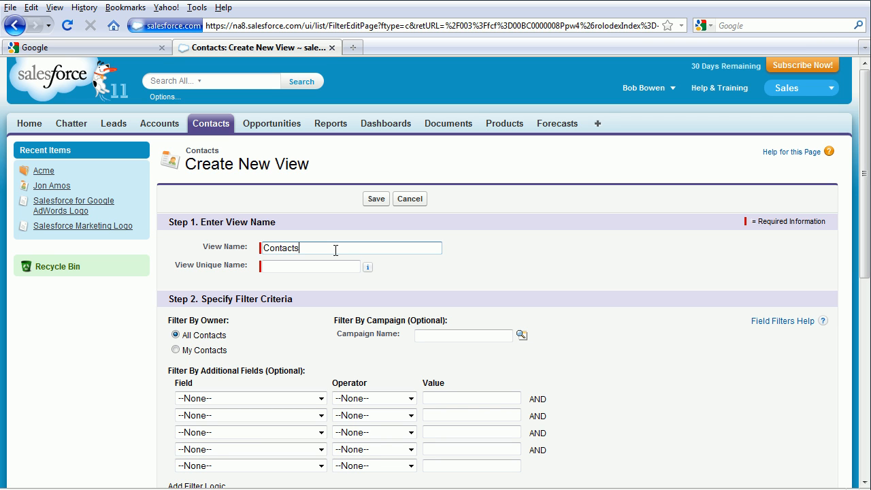
{"action": "type", "text": "View 1"}
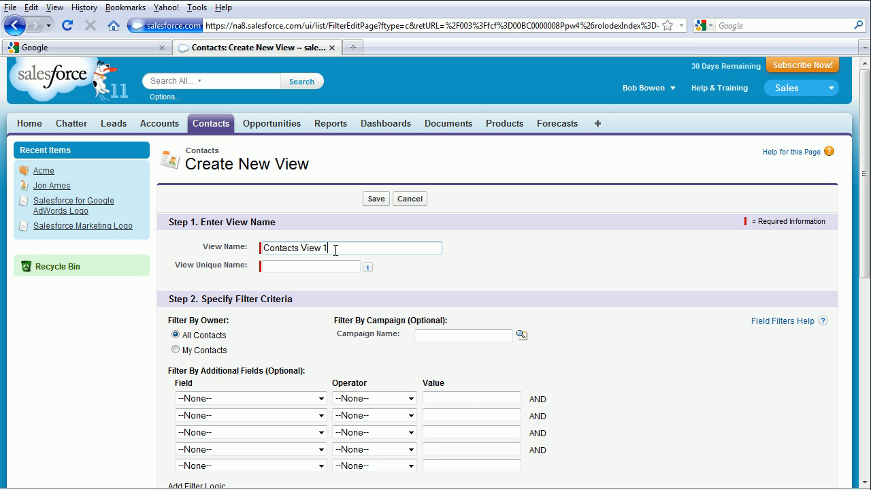
{"action": "left_click", "coordinate": [310, 266]}
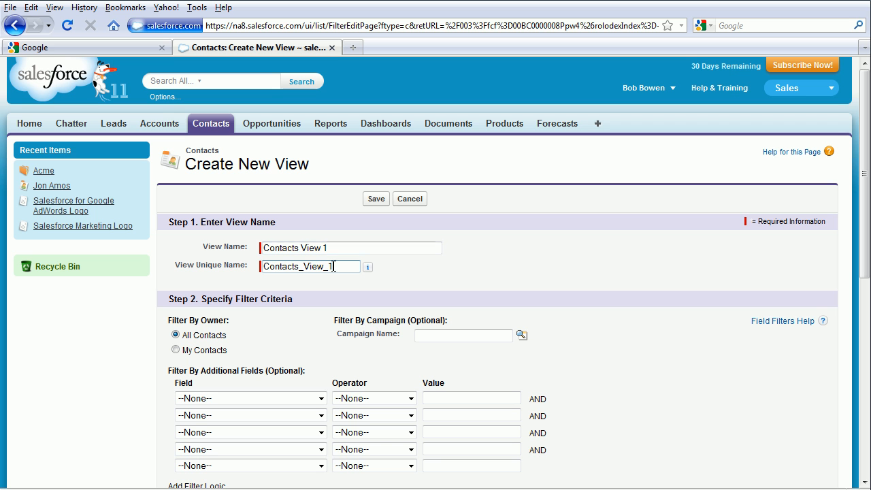
{"action": "mouse_move", "coordinate": [569, 267]}
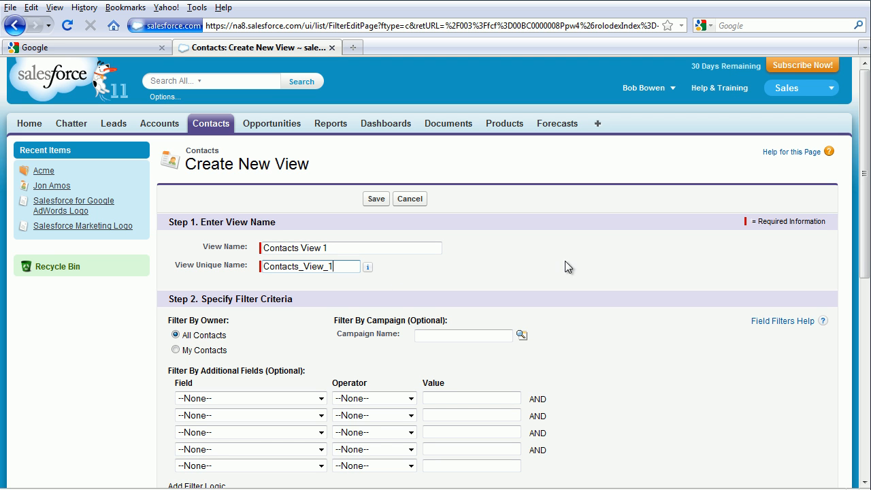
{"action": "scroll", "scroll_direction": "down", "scroll_amount": 3}
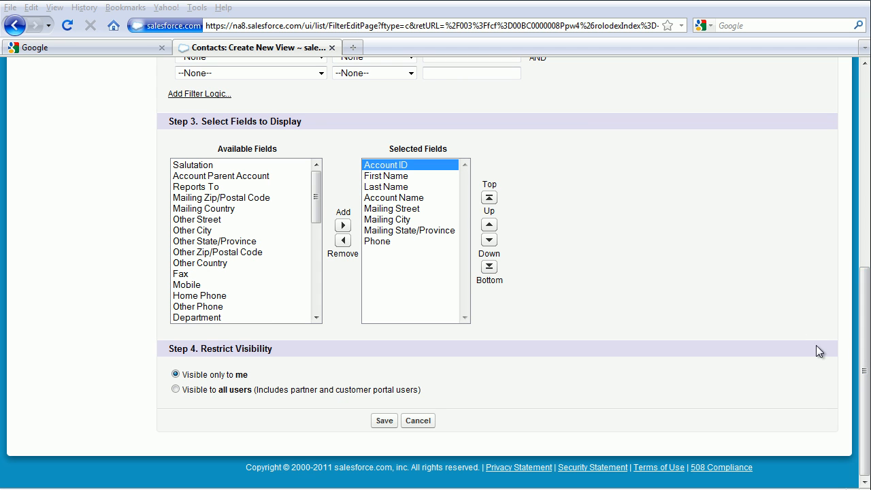
{"action": "mouse_move", "coordinate": [293, 140]}
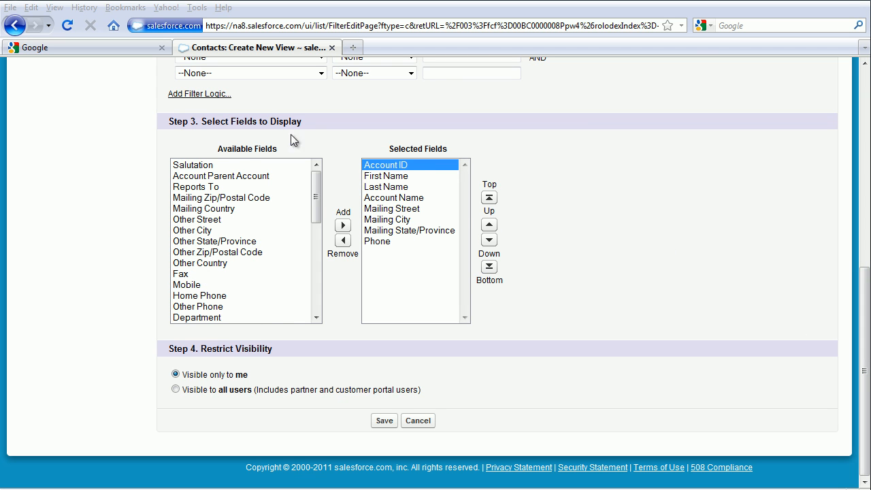
{"action": "mouse_move", "coordinate": [424, 158]}
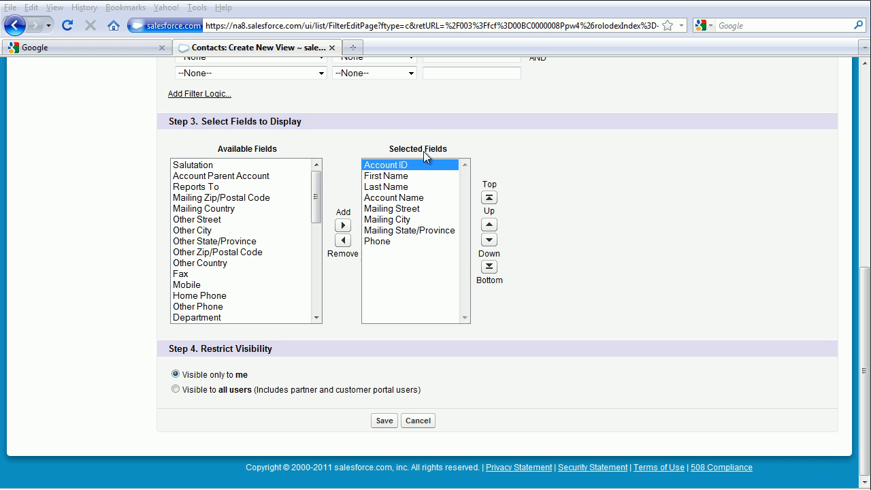
{"action": "mouse_move", "coordinate": [413, 170]}
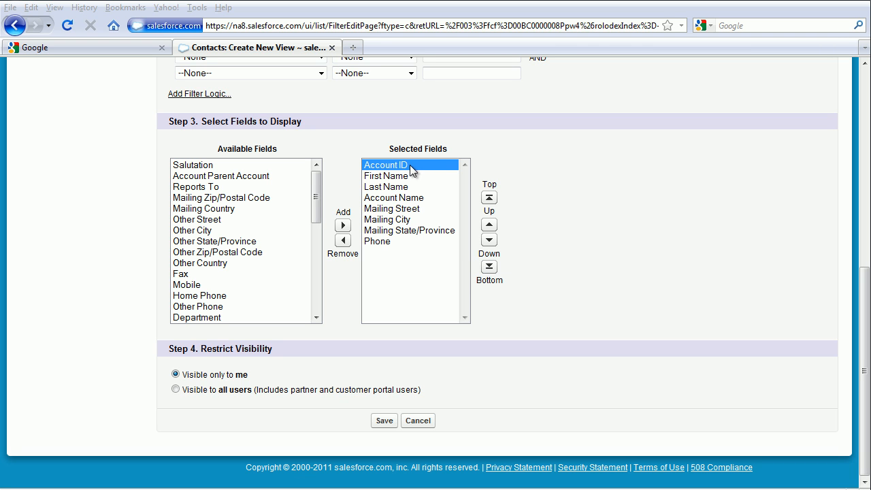
{"action": "mouse_move", "coordinate": [412, 199]}
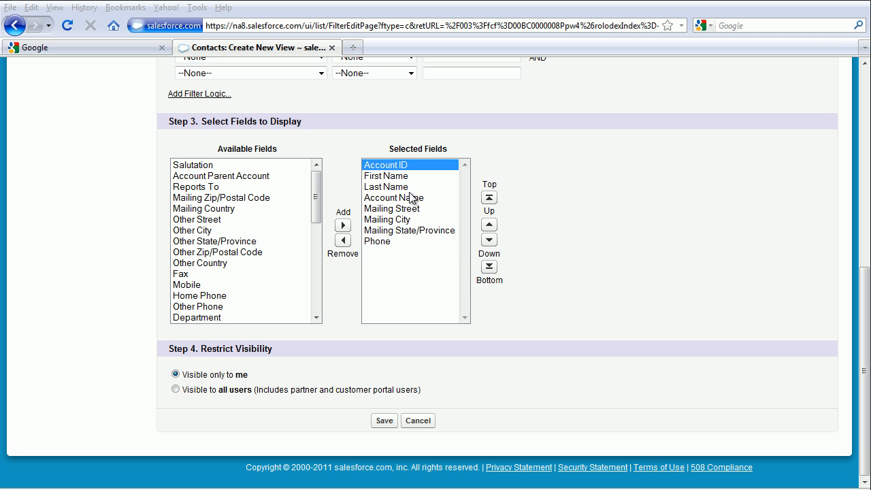
{"action": "mouse_move", "coordinate": [435, 217]}
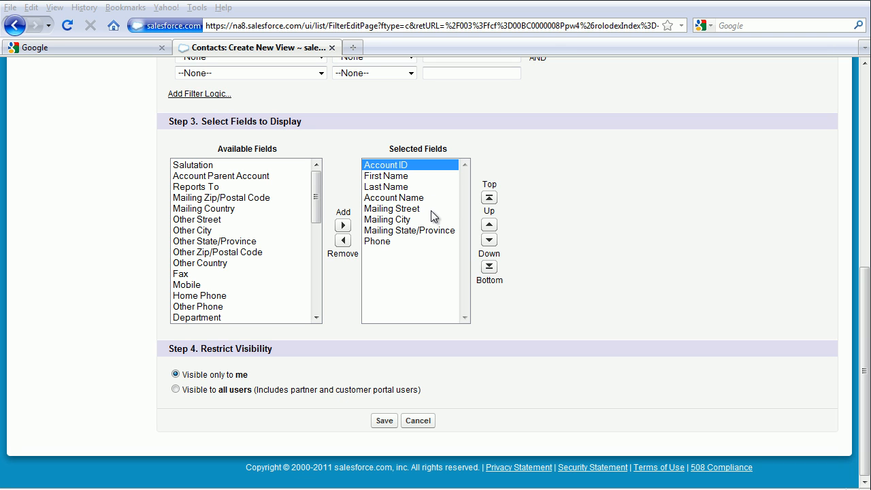
{"action": "mouse_move", "coordinate": [433, 223]}
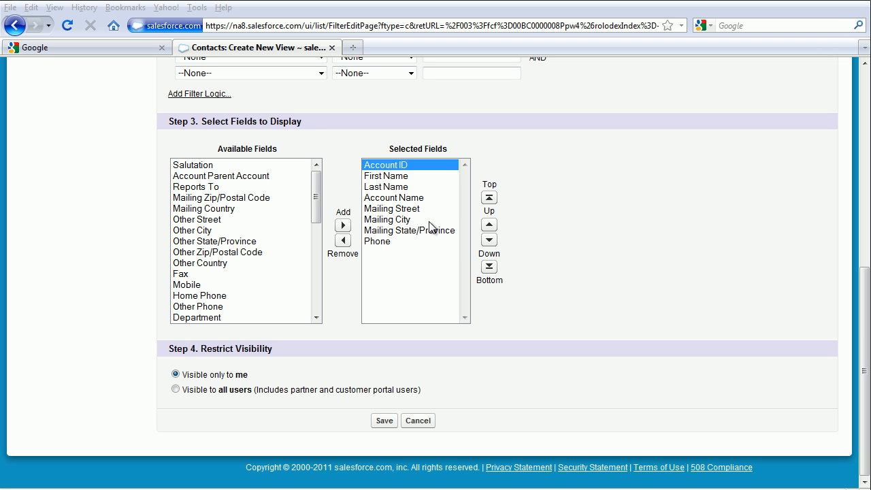
{"action": "mouse_move", "coordinate": [414, 245]}
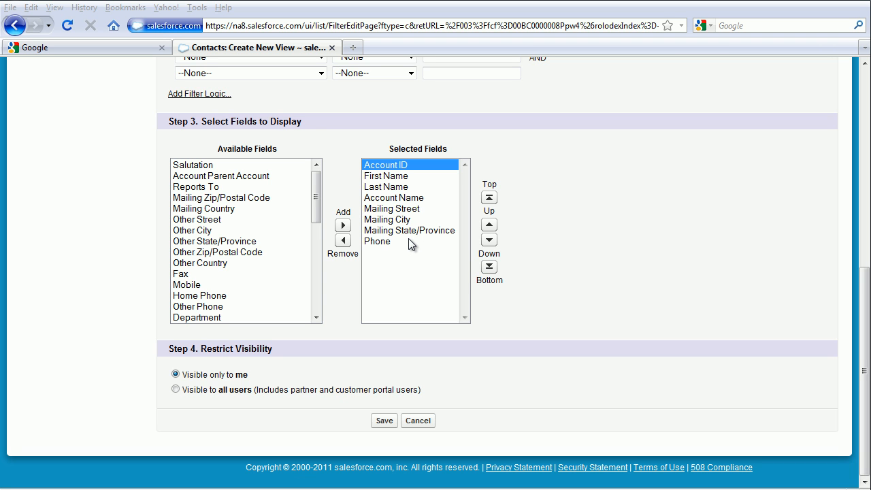
{"action": "mouse_move", "coordinate": [392, 347]}
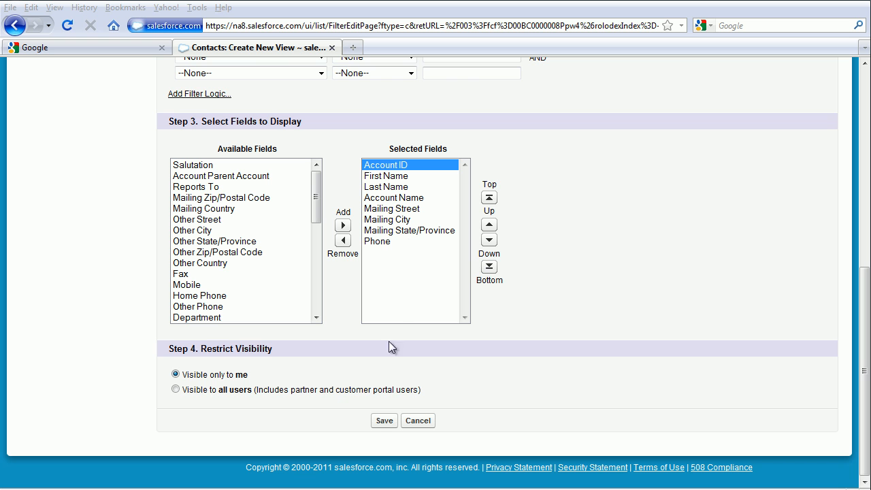
- Save Contacts View 1, listing seven contacts with account ID, names, mailing address and phone
{"action": "left_click", "coordinate": [383, 420]}
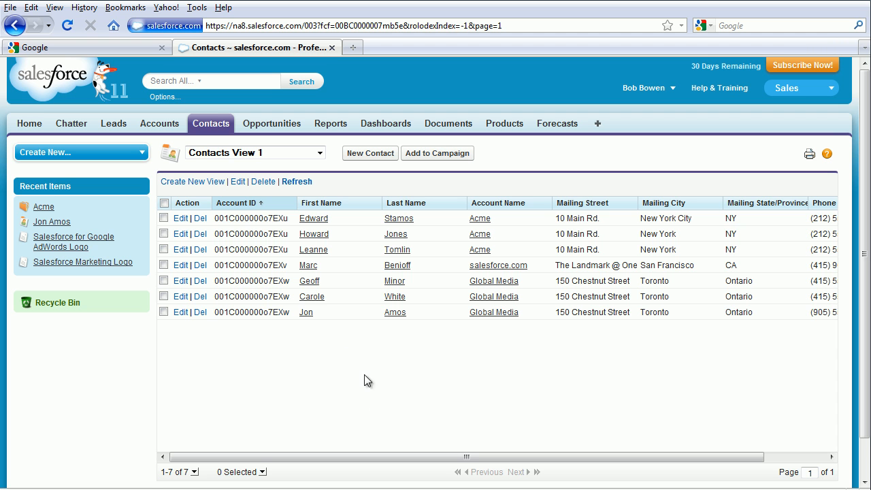
{"action": "mouse_move", "coordinate": [656, 352]}
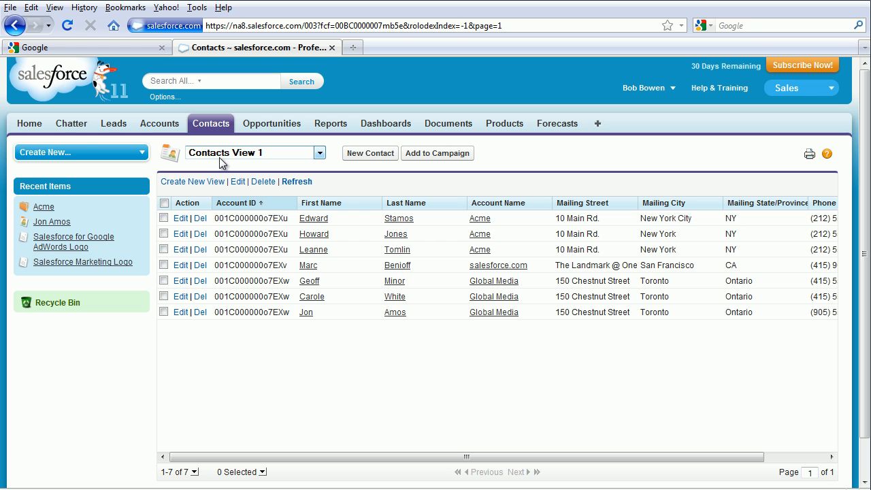
{"action": "mouse_move", "coordinate": [257, 161]}
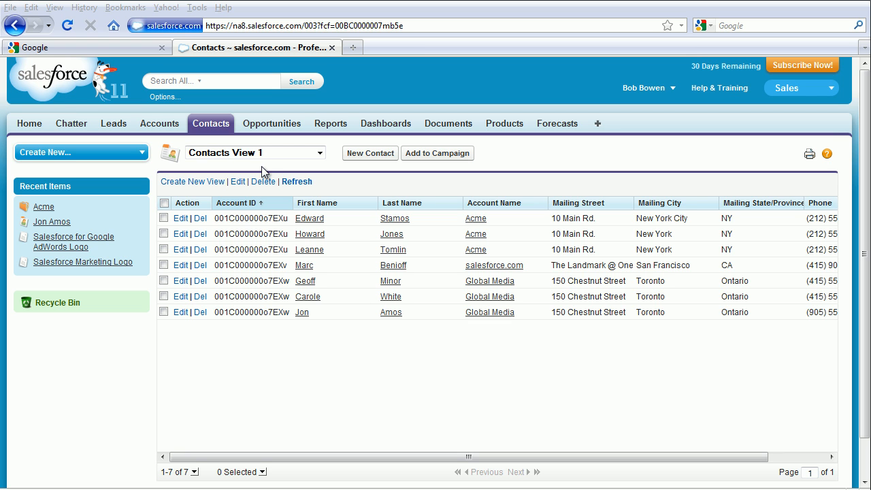
{"action": "mouse_move", "coordinate": [674, 122]}
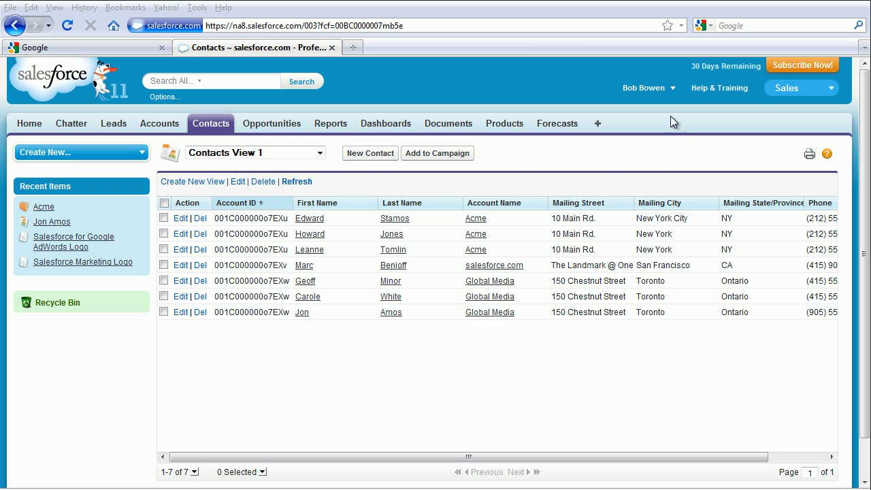
- Go to Personal Setup, expand Data Management and choose Delete All Data
{"action": "left_click", "coordinate": [645, 88]}
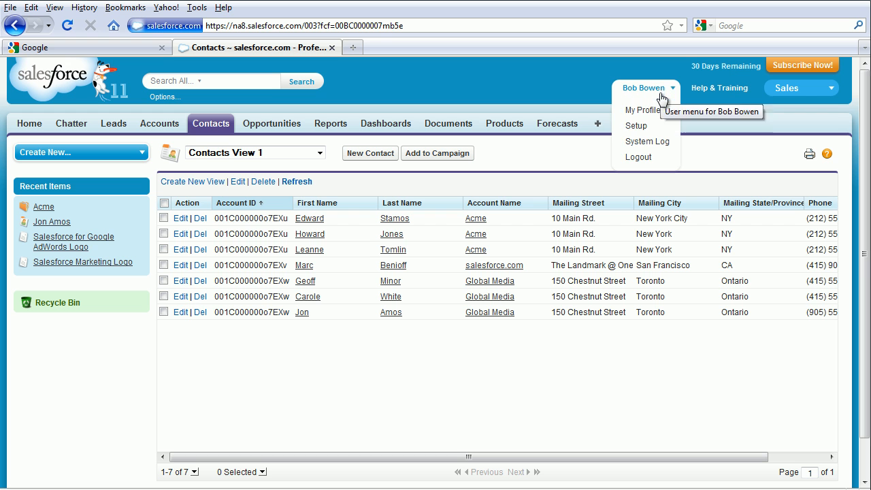
{"action": "left_click", "coordinate": [636, 125]}
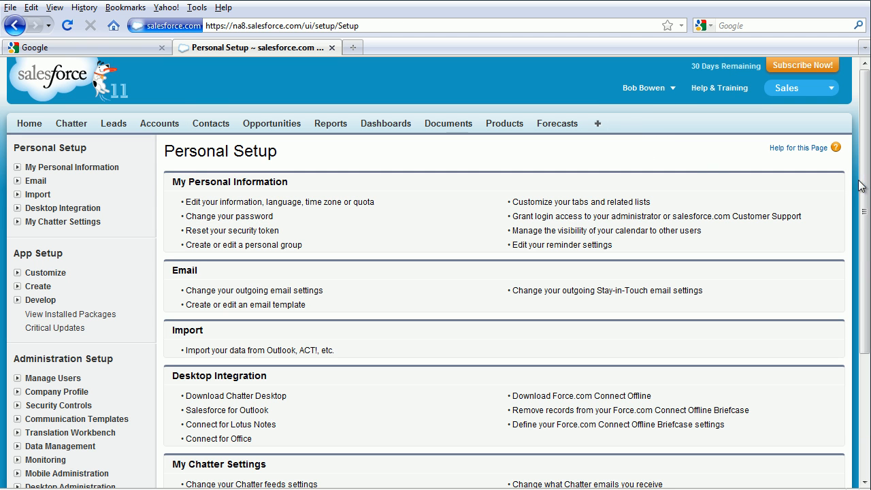
{"action": "scroll", "scroll_direction": "down", "scroll_amount": 3}
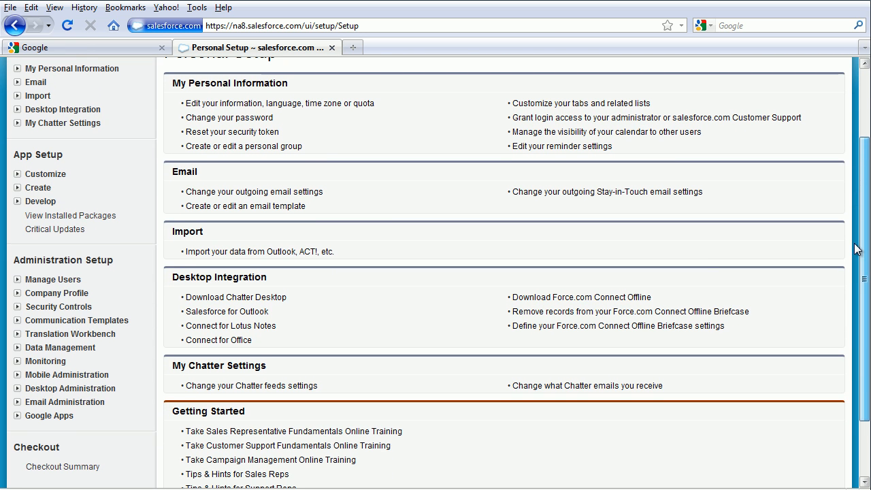
{"action": "mouse_move", "coordinate": [27, 352]}
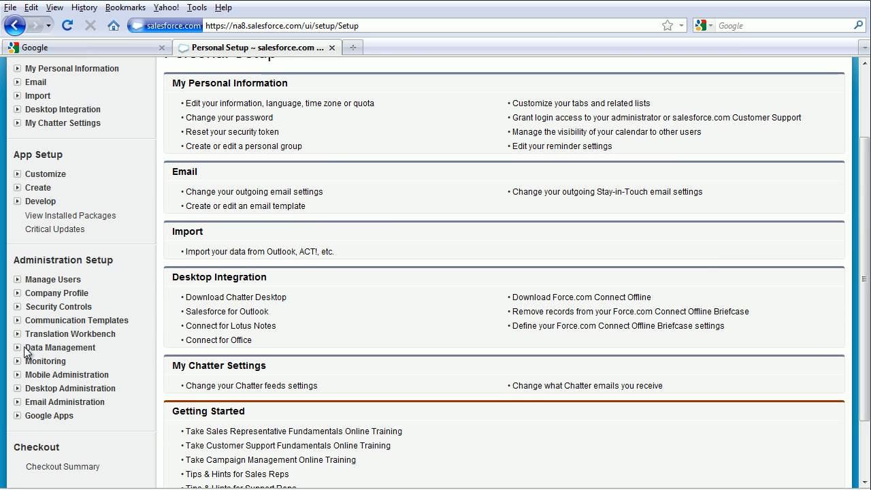
{"action": "left_click", "coordinate": [17, 347]}
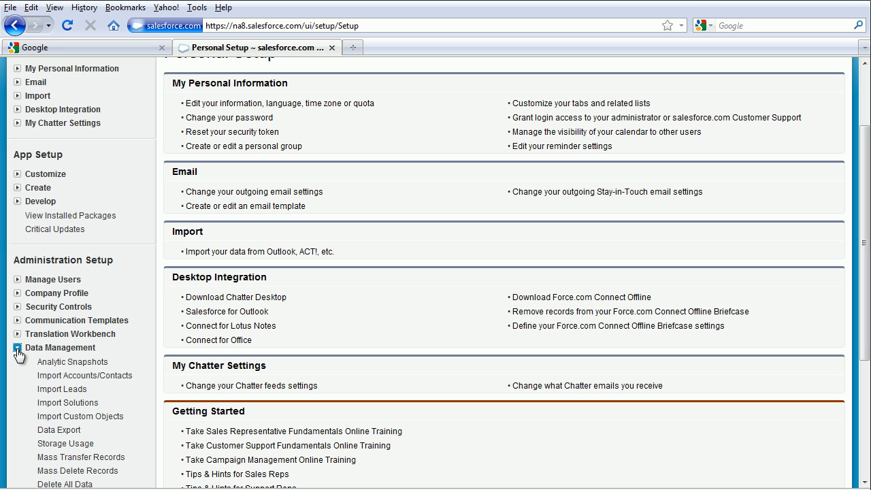
{"action": "mouse_move", "coordinate": [811, 358]}
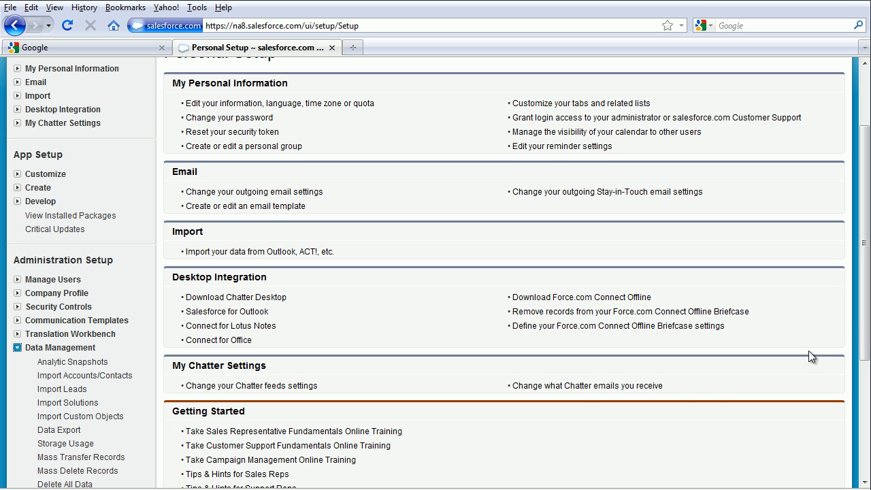
{"action": "scroll", "scroll_direction": "down", "scroll_amount": 3}
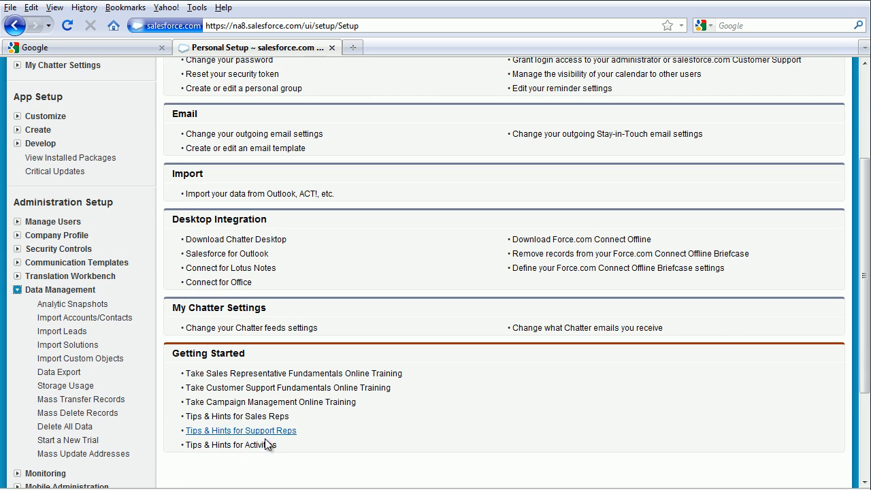
{"action": "left_click", "coordinate": [64, 426]}
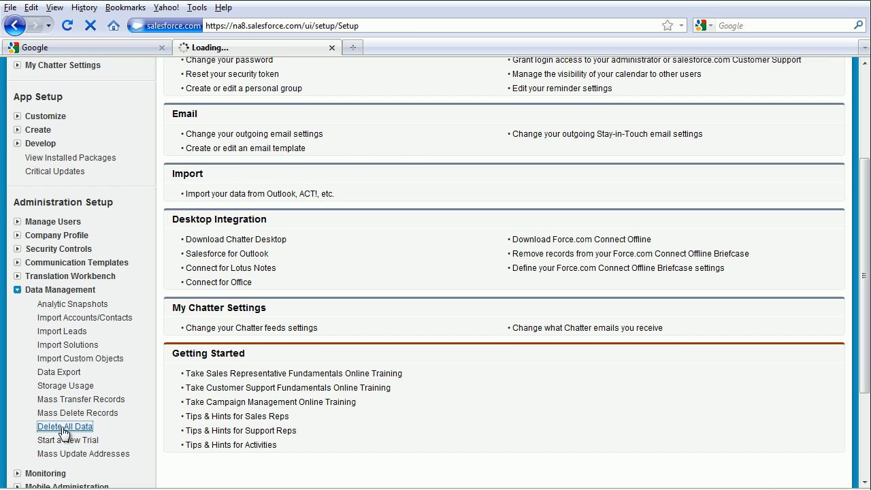
- Enter the deletion confirmation sentence for BossIntegrations.com and tick the data-loss acknowledgement
{"action": "left_click", "coordinate": [65, 426]}
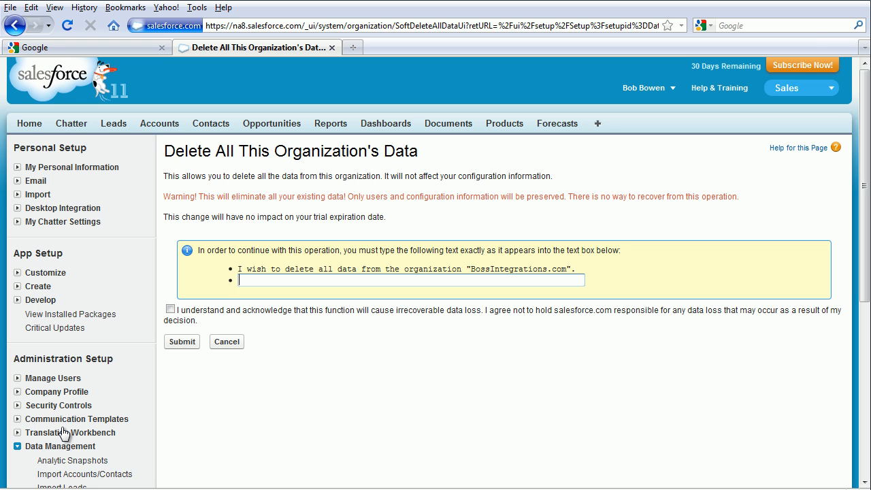
{"action": "type", "text": "I wish to delete all data from the organization \"BossIntegrations.com\"."}
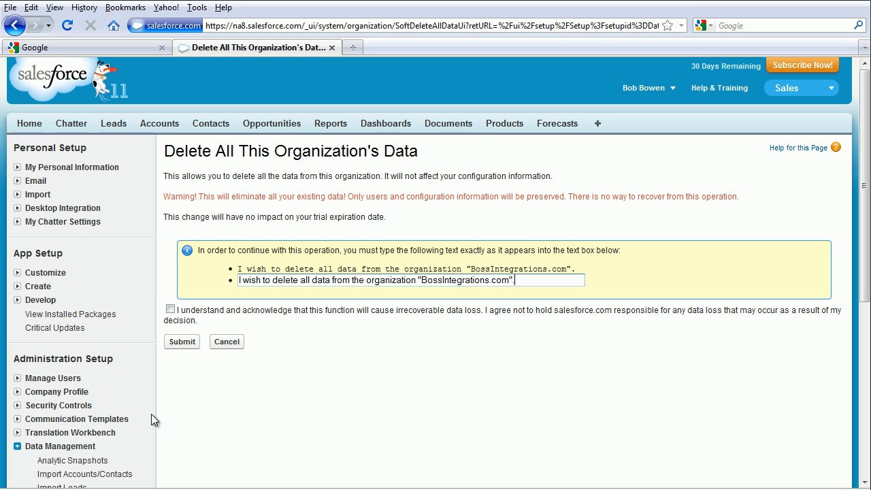
{"action": "left_click", "coordinate": [171, 309]}
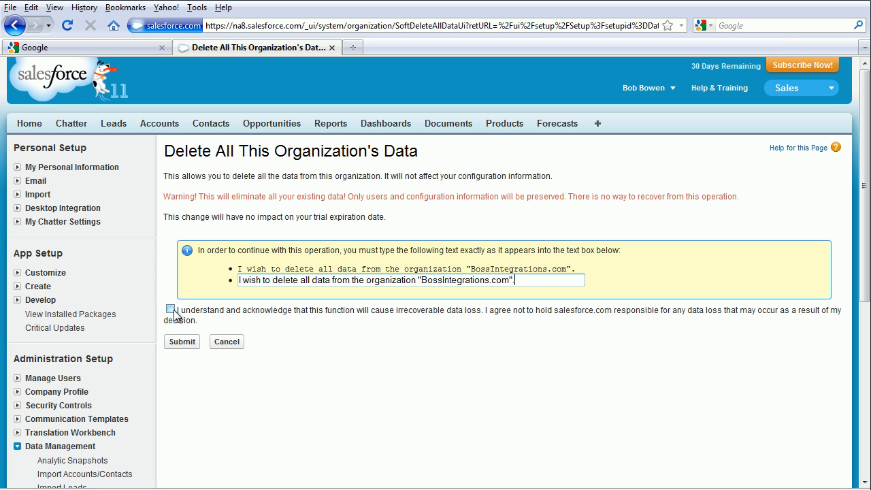
{"action": "left_click", "coordinate": [171, 310]}
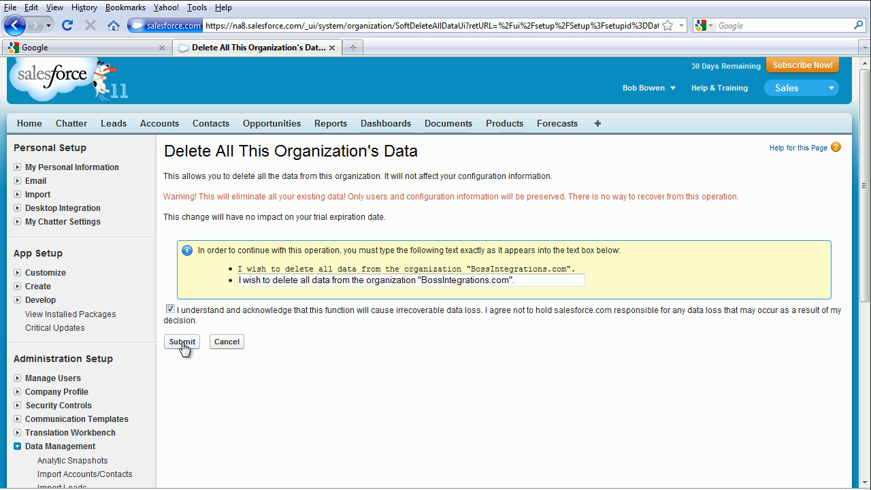
- Submit the delete-all-data request and give the final confirmation
{"action": "left_click", "coordinate": [181, 342]}
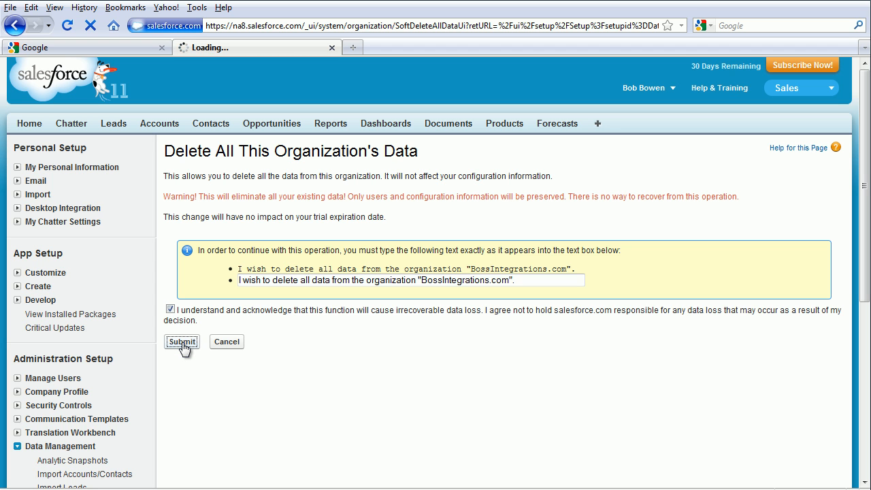
{"action": "left_click", "coordinate": [182, 342]}
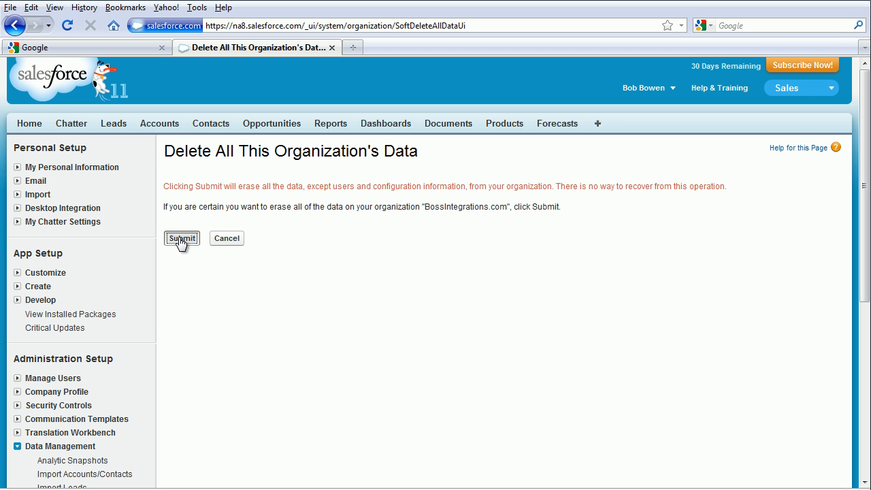
{"action": "left_click", "coordinate": [182, 238]}
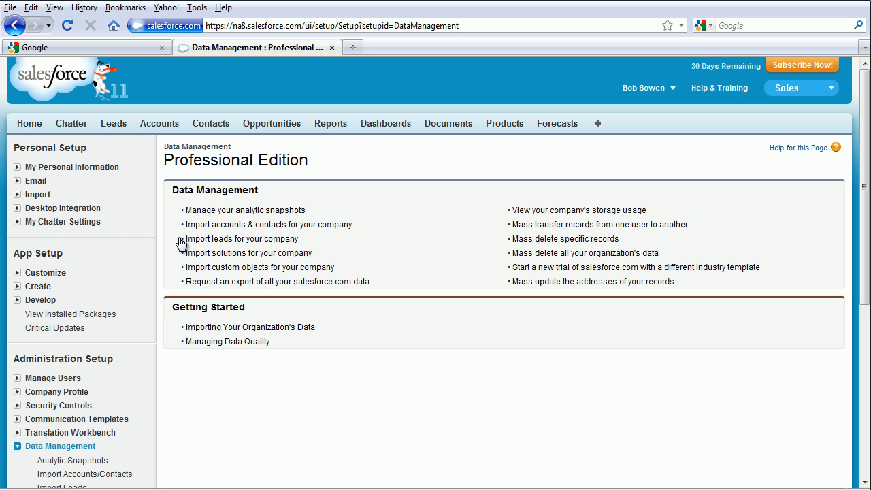
{"action": "mouse_move", "coordinate": [161, 189]}
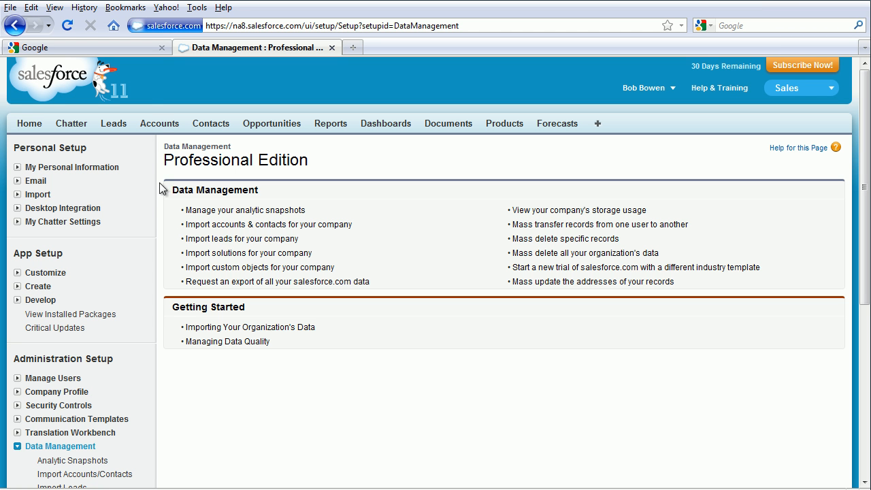
{"action": "mouse_move", "coordinate": [159, 123]}
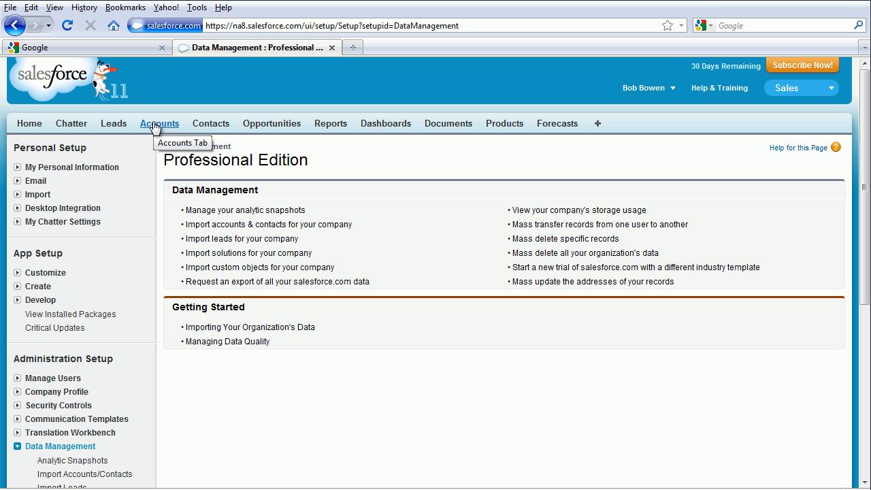
- Display Account View 1 from the Accounts tab, confirming it lists no accounts
{"action": "left_click", "coordinate": [159, 123]}
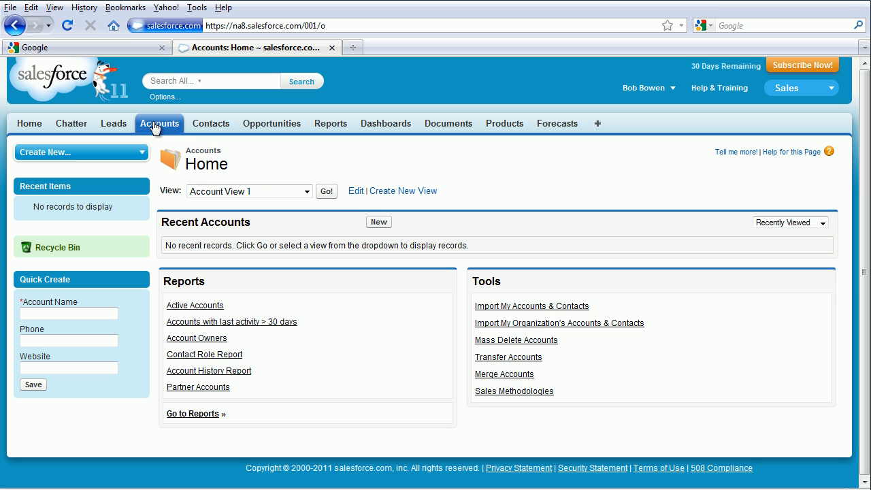
{"action": "left_click", "coordinate": [327, 191]}
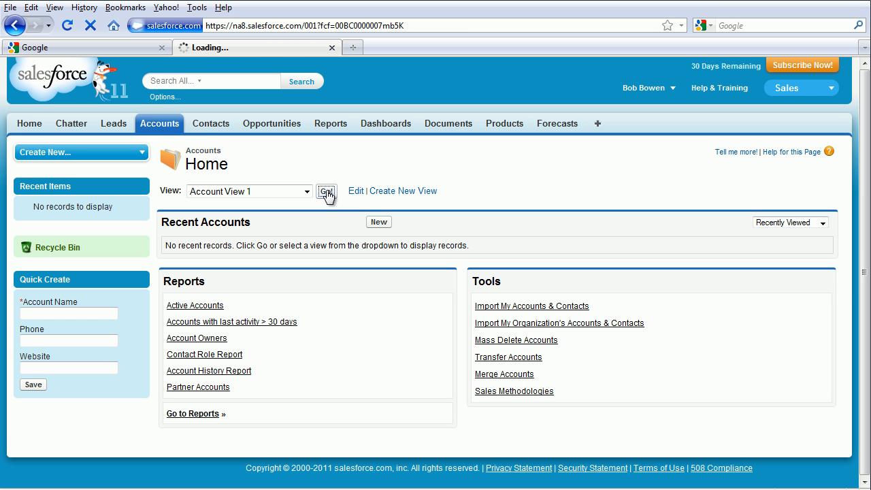
{"action": "left_click", "coordinate": [327, 190]}
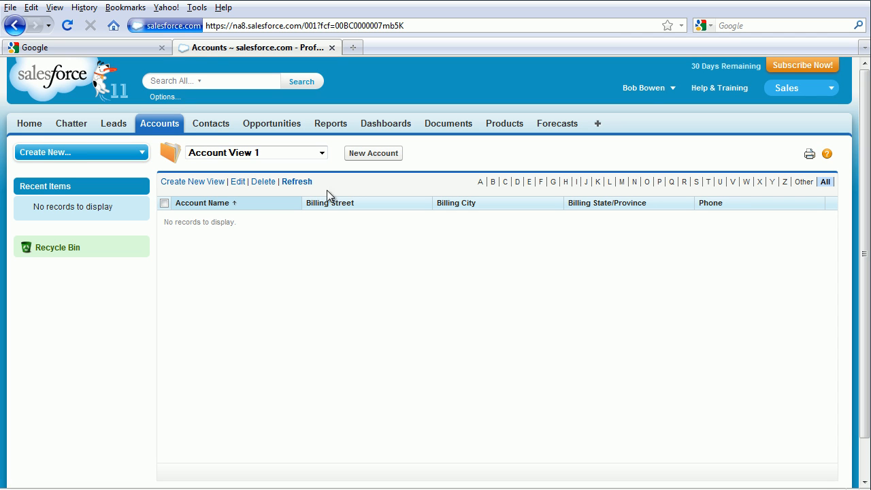
{"action": "mouse_move", "coordinate": [210, 123]}
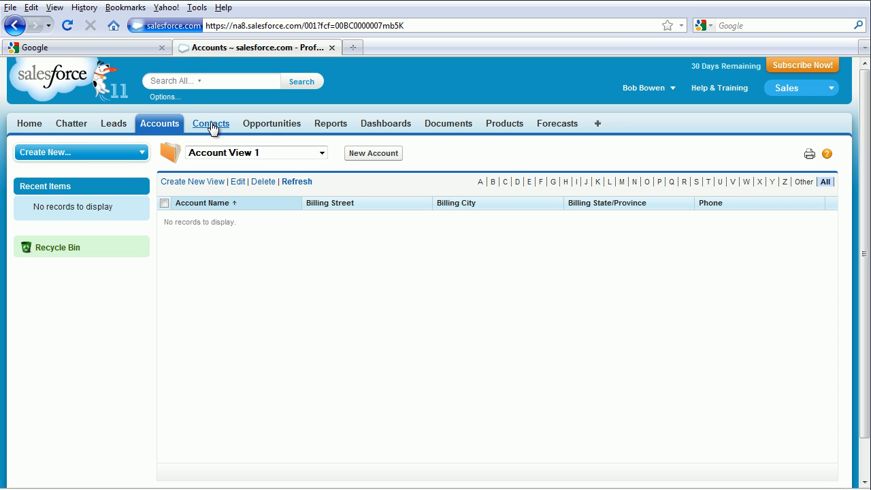
- Display Contacts View 1 from the Contacts tab, confirming it lists no contacts
{"action": "left_click", "coordinate": [211, 123]}
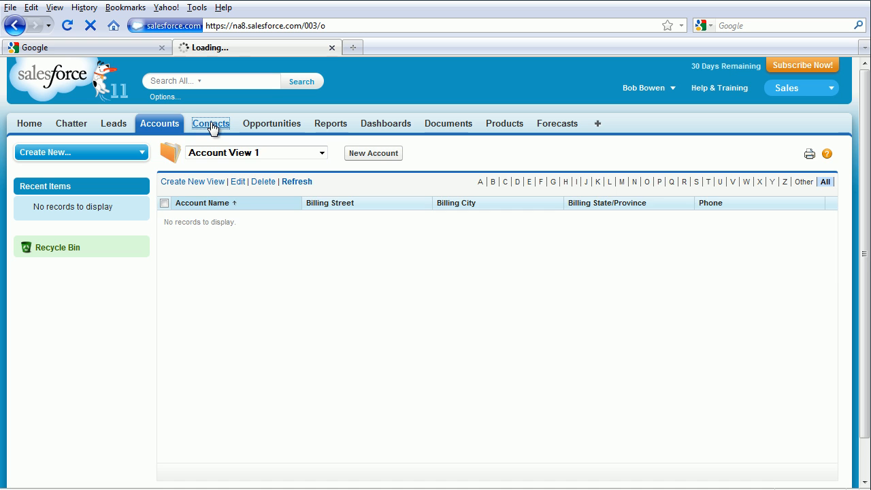
{"action": "left_click", "coordinate": [211, 123]}
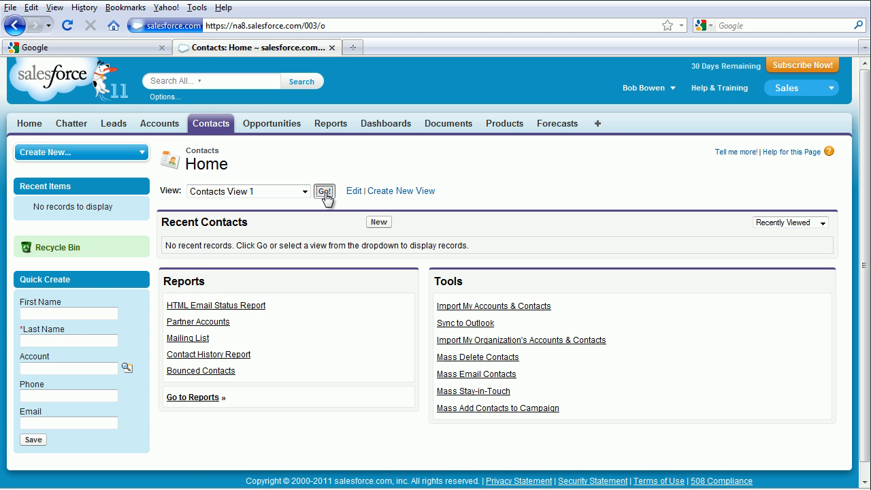
{"action": "left_click", "coordinate": [324, 191]}
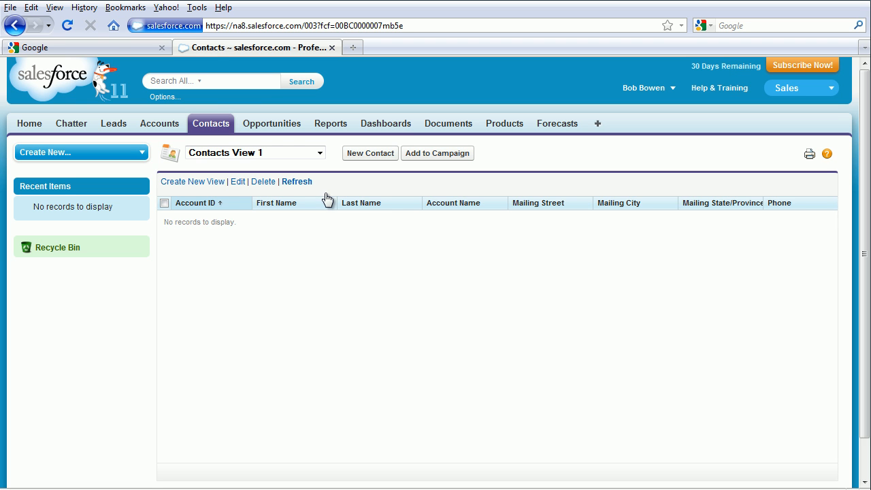
{"action": "mouse_move", "coordinate": [345, 202]}
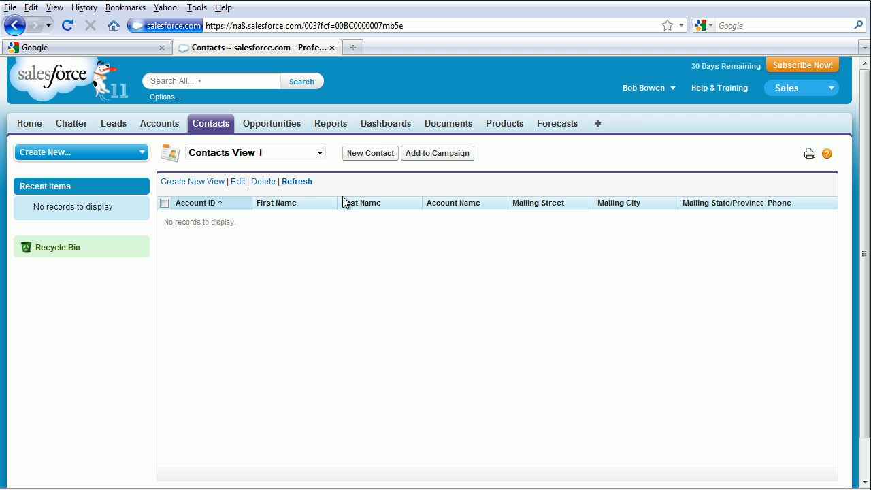